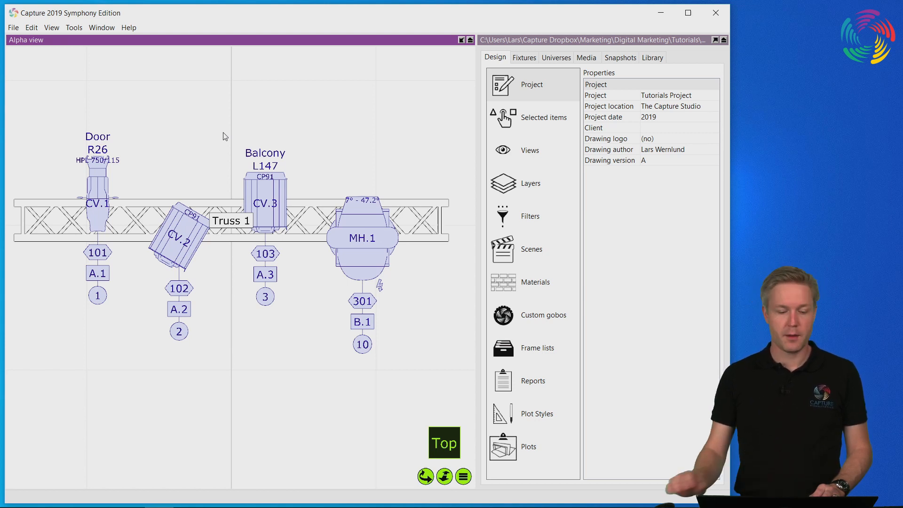
mouse_move(228, 146)
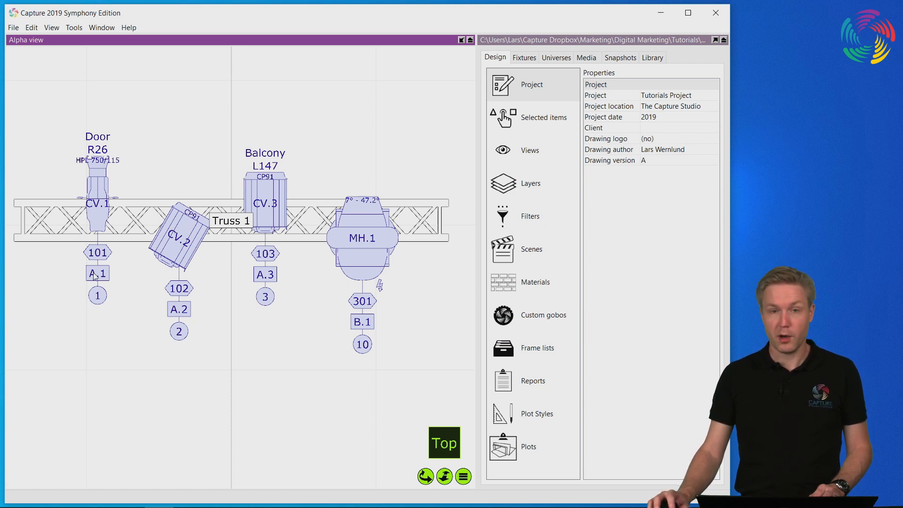
Step: Rotate CV.1's label stack (101, A.1, 1) and set it down at the fixture's lower left
click(97, 203)
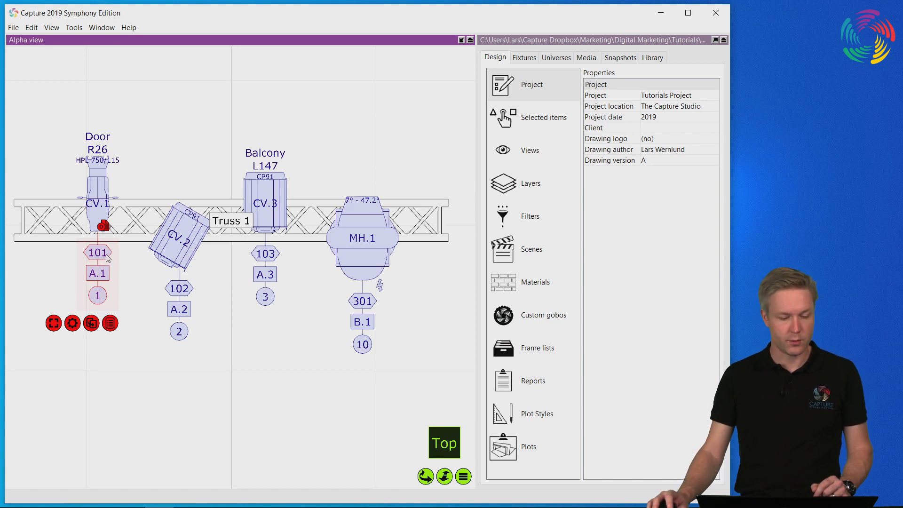
mouse_move(104, 279)
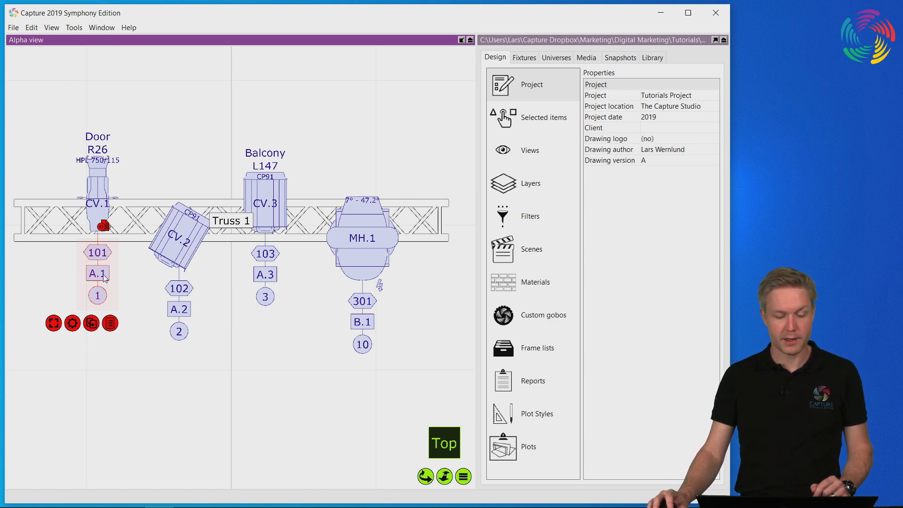
mouse_move(105, 296)
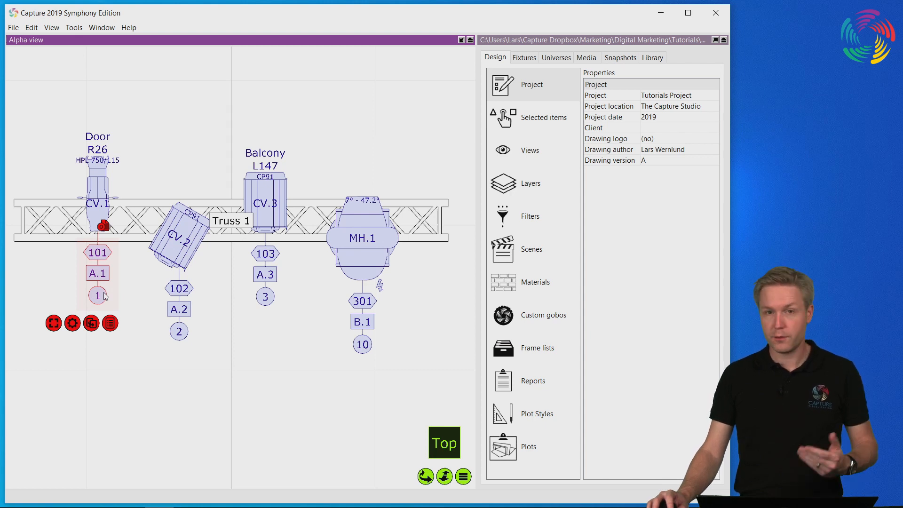
mouse_move(100, 295)
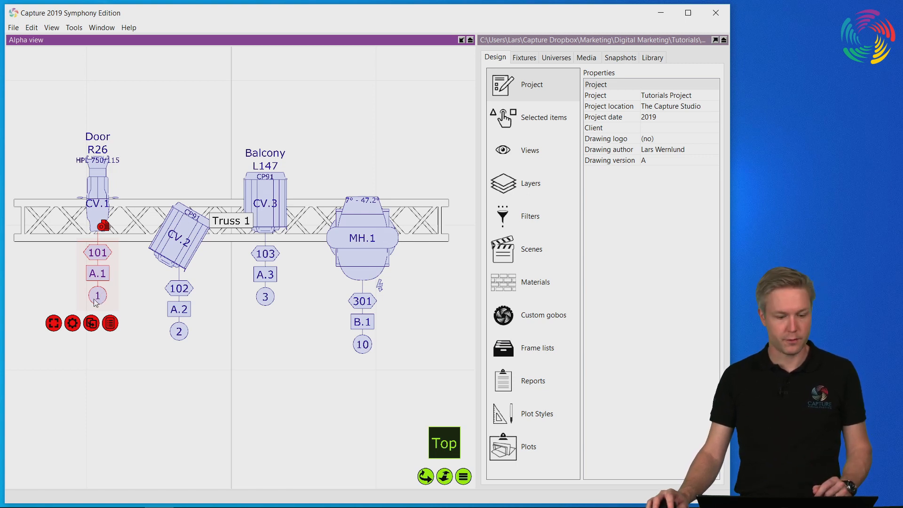
mouse_move(107, 282)
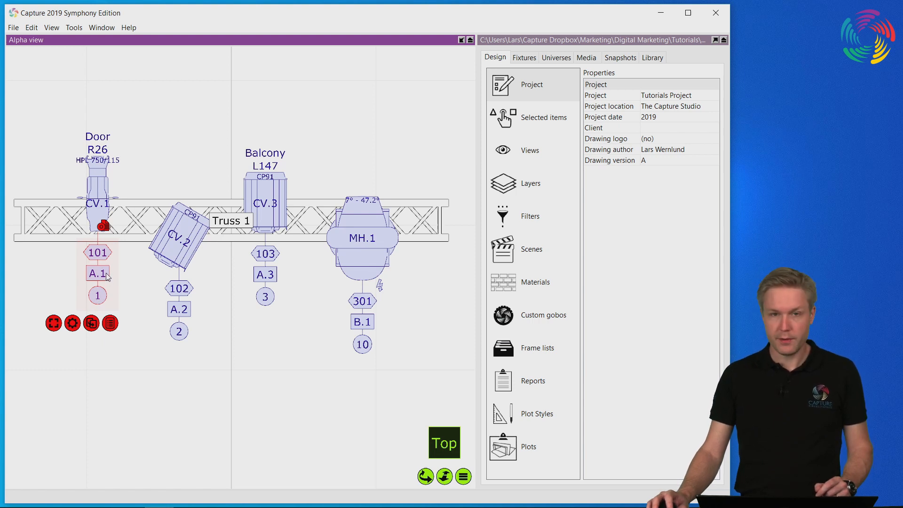
mouse_move(79, 270)
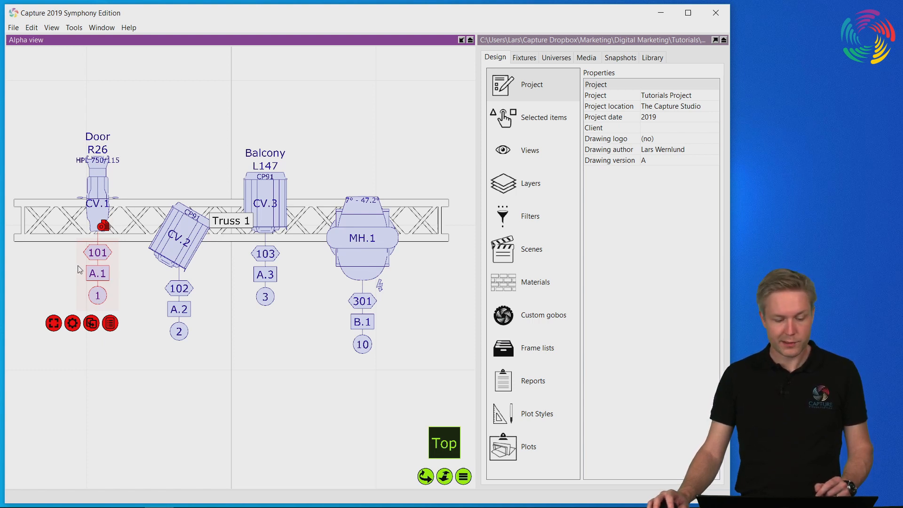
mouse_move(114, 253)
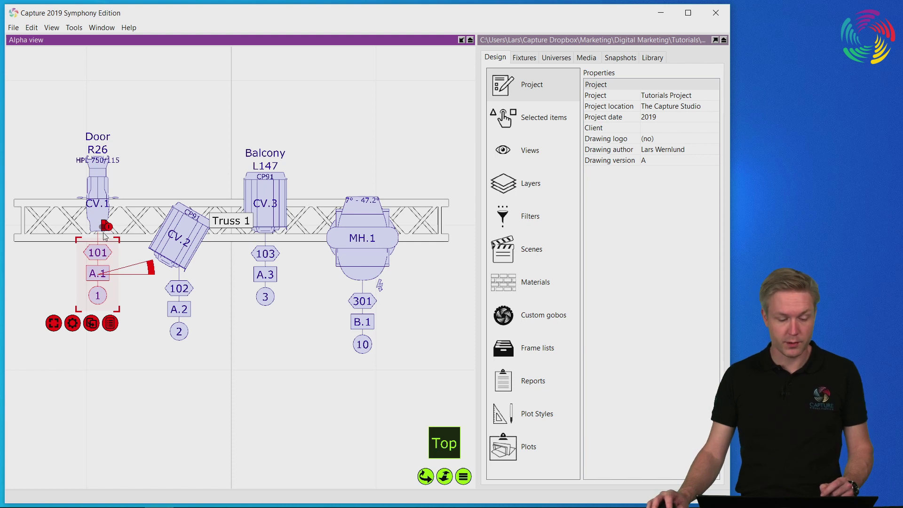
mouse_move(115, 239)
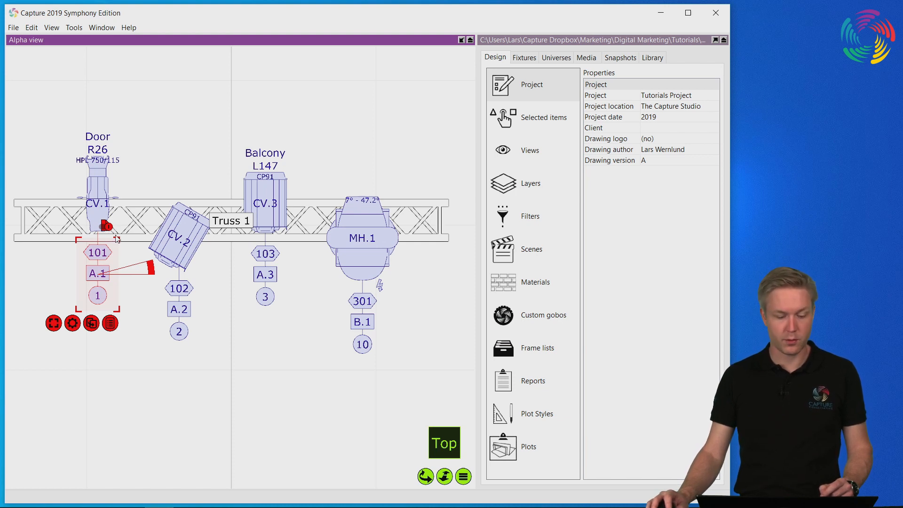
mouse_move(87, 275)
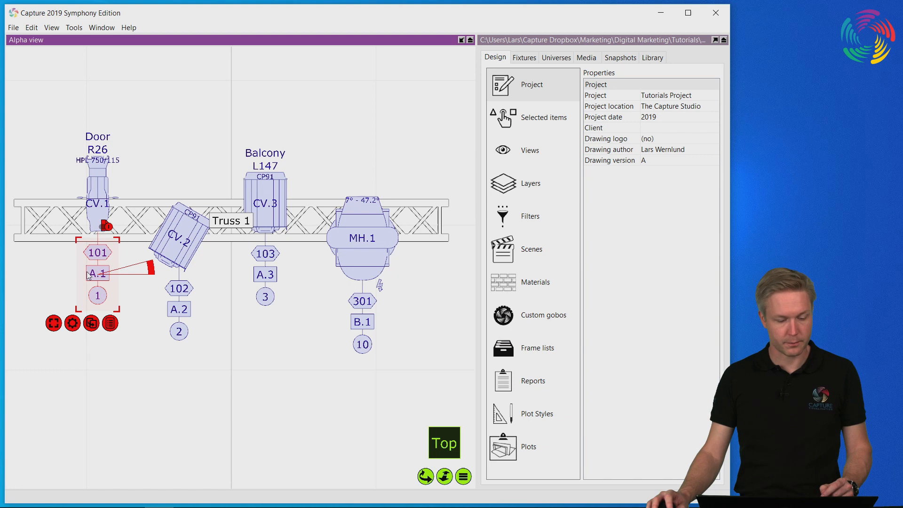
mouse_move(108, 241)
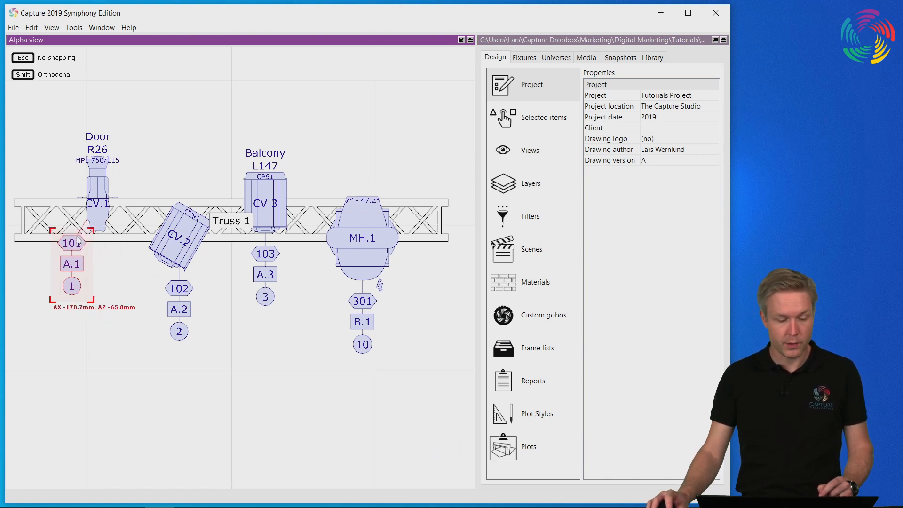
click(71, 242)
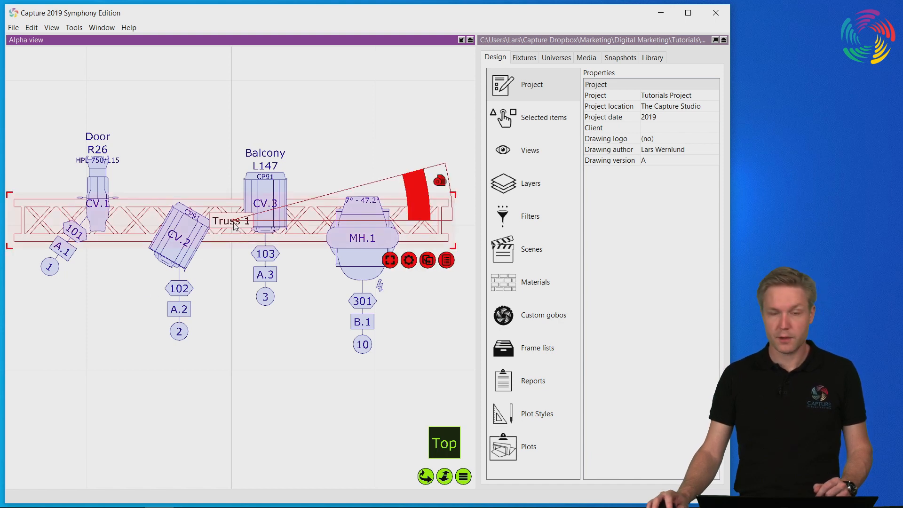
mouse_move(252, 234)
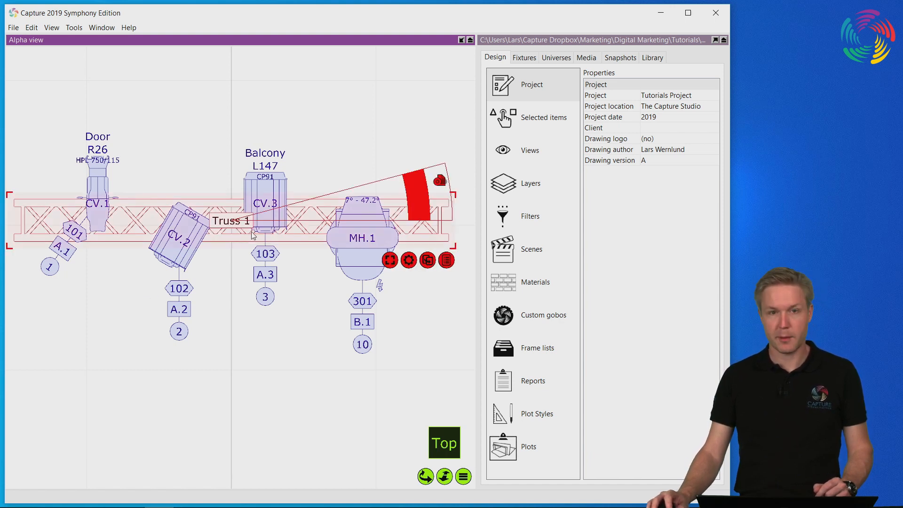
mouse_move(477, 163)
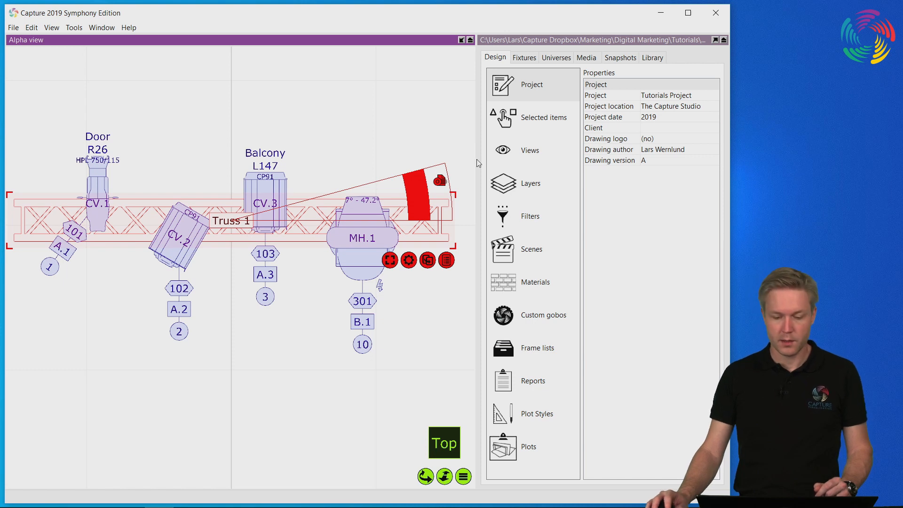
Step: Select Truss 1 and show its unit properties via Design > Selected items
click(231, 220)
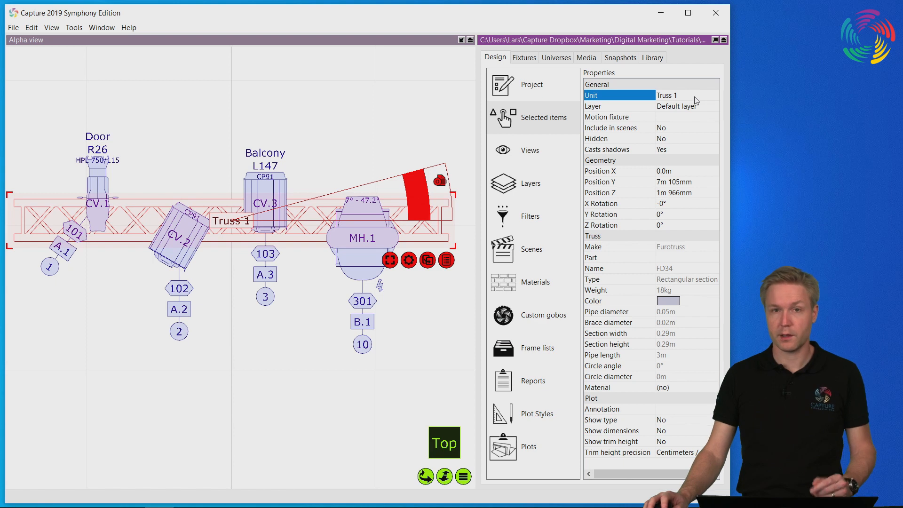
mouse_move(694, 101)
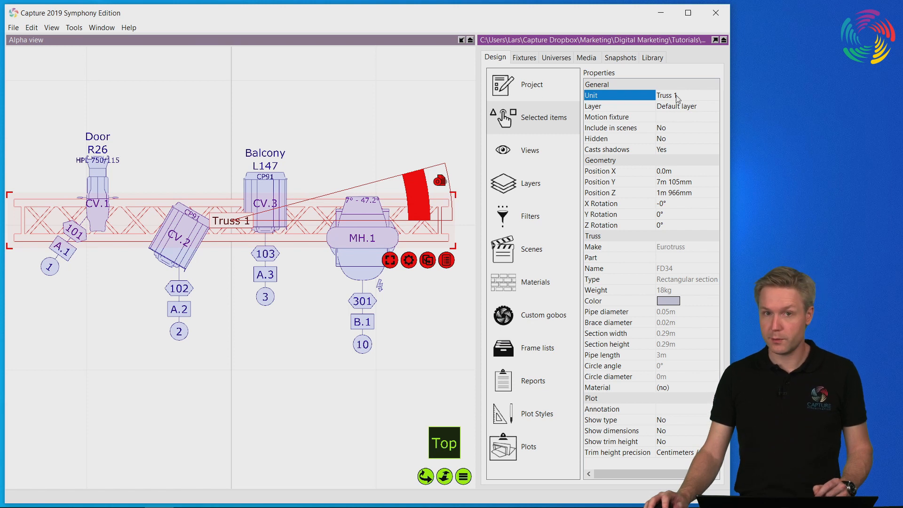
mouse_move(241, 232)
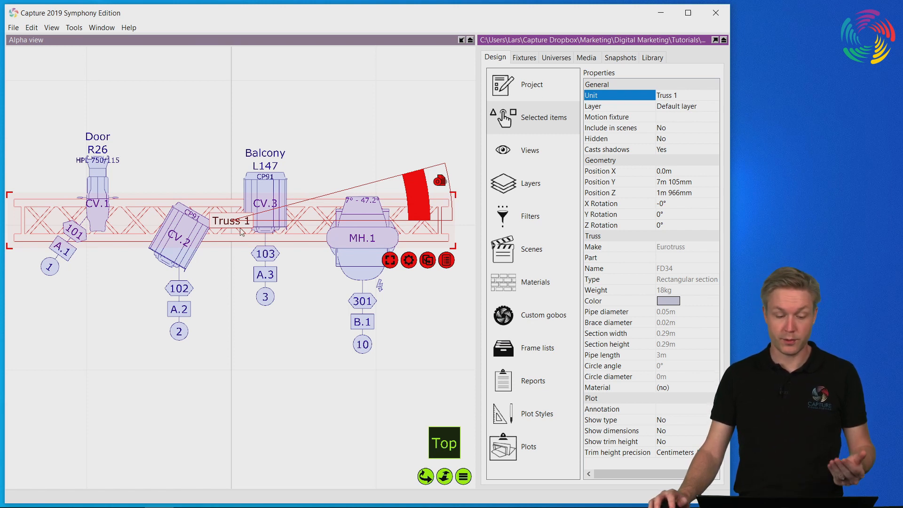
Step: Set Truss 1's plot Annotation to 'Grey' so its label reads 'Truss 1, Grey'
click(602, 410)
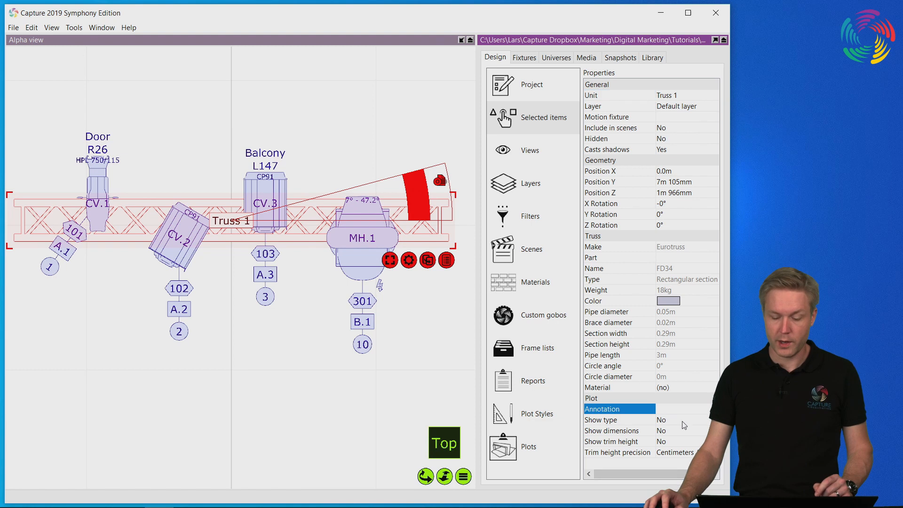
mouse_move(655, 402)
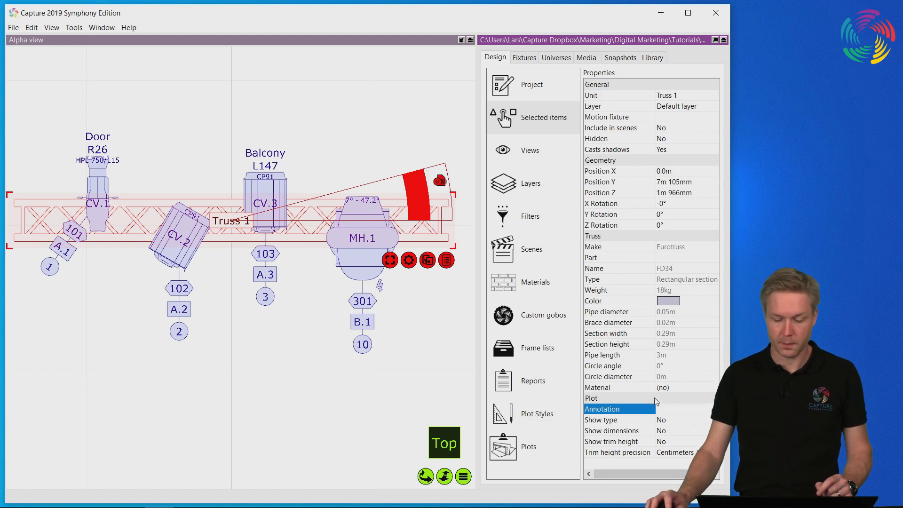
mouse_move(687, 413)
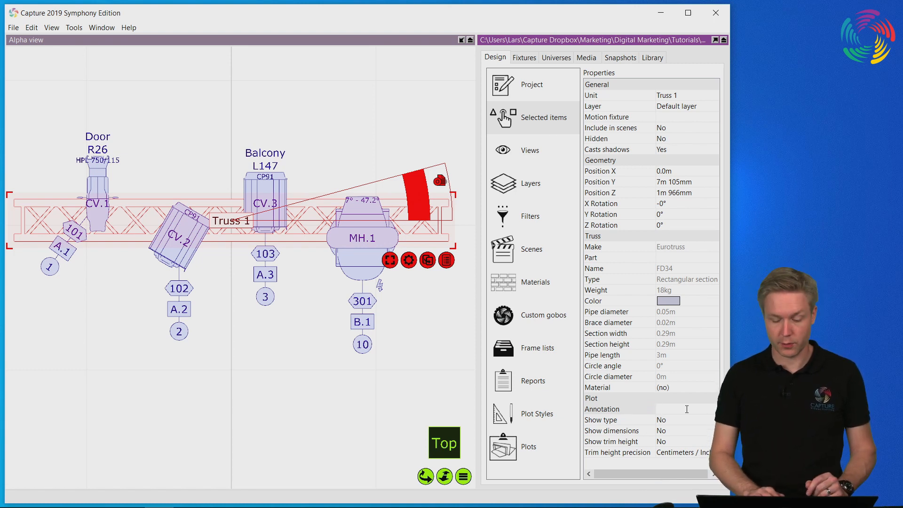
click(679, 410)
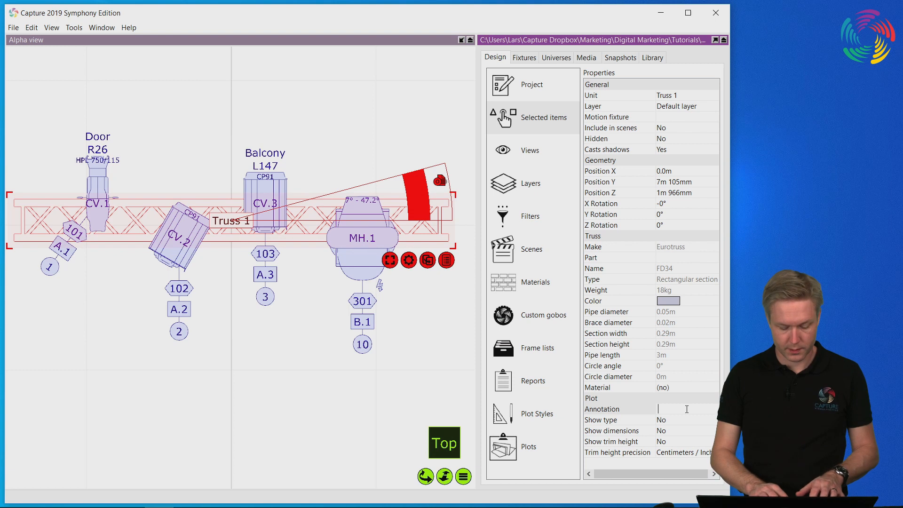
text(Grey)
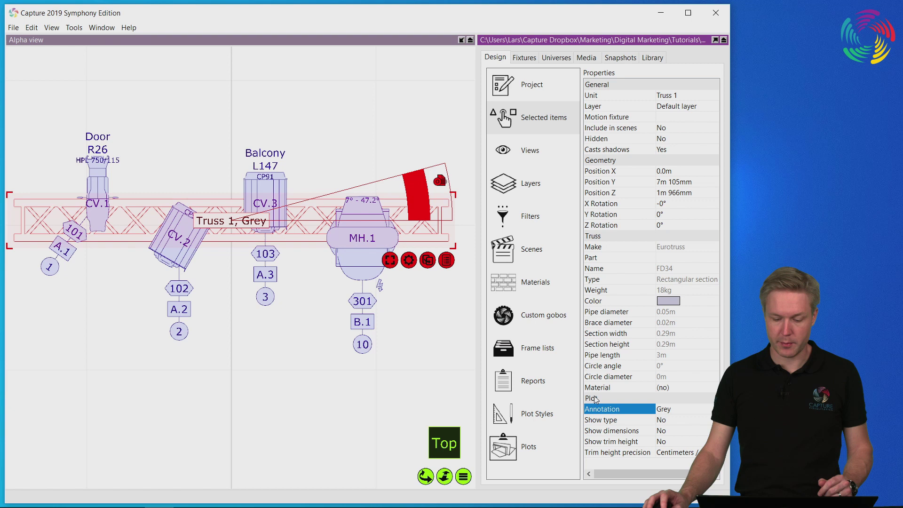
mouse_move(694, 424)
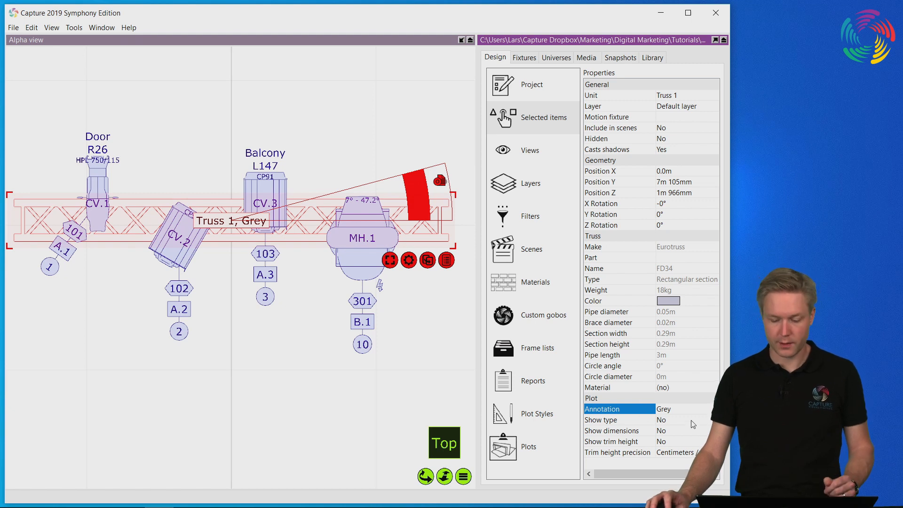
Step: Enable Show type, dimensions and trim height so the label reads 'Truss 1, Grey, FD34, 3m @6.96m'
click(662, 420)
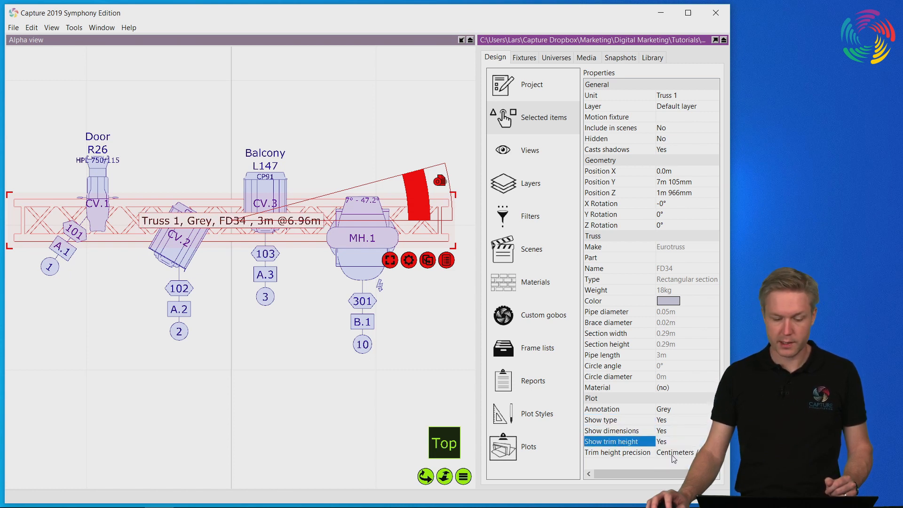
mouse_move(481, 372)
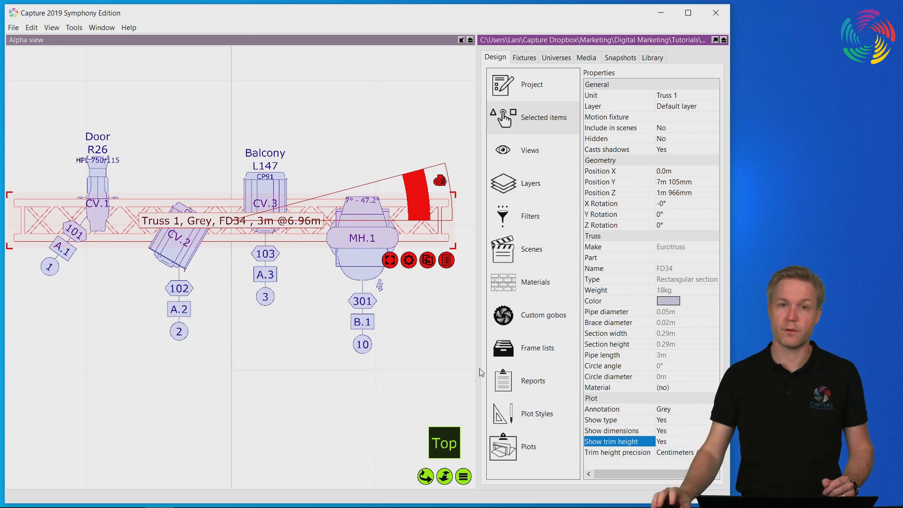
mouse_move(294, 295)
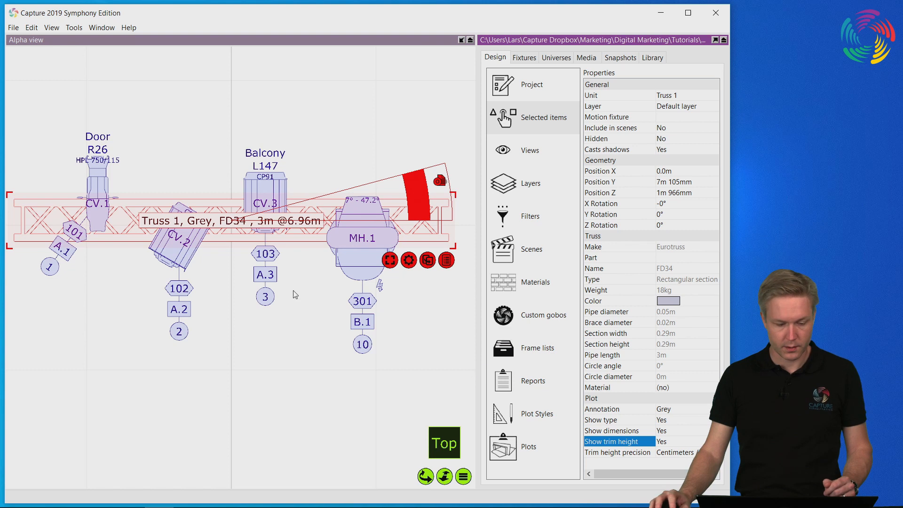
click(618, 452)
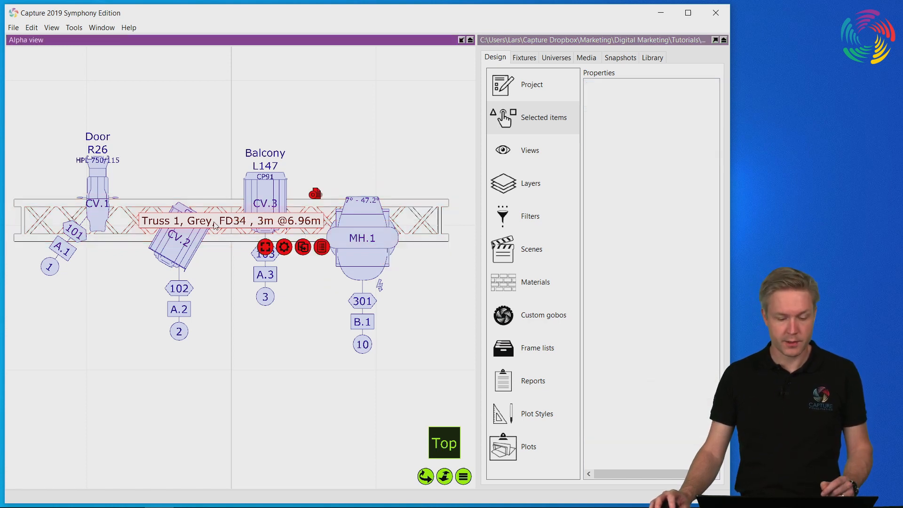
mouse_move(322, 201)
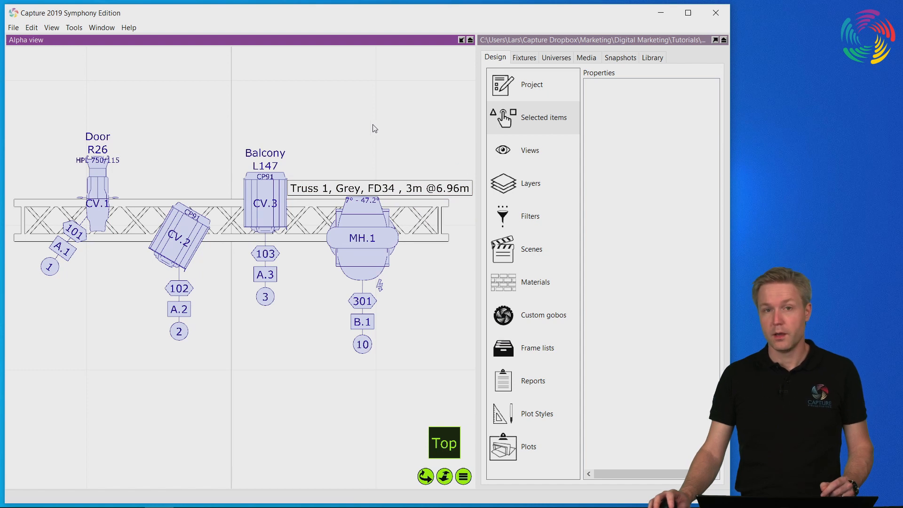
mouse_move(371, 130)
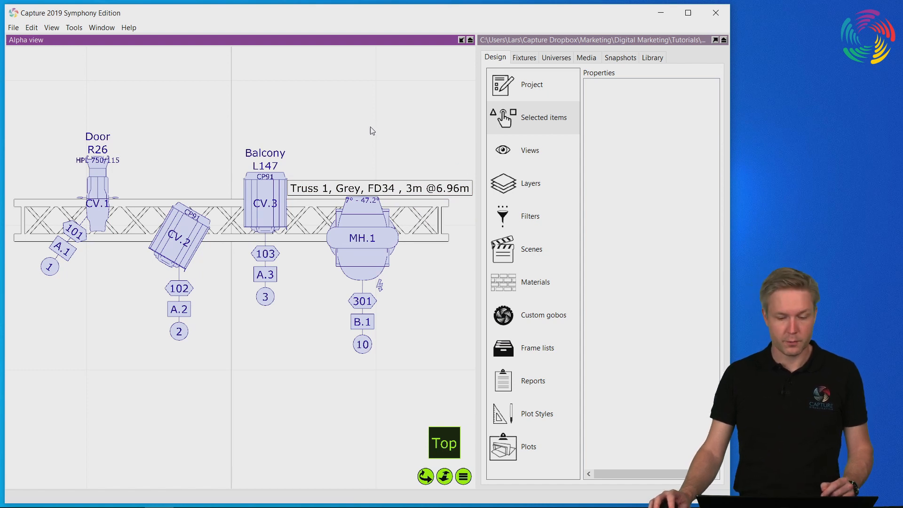
mouse_move(385, 143)
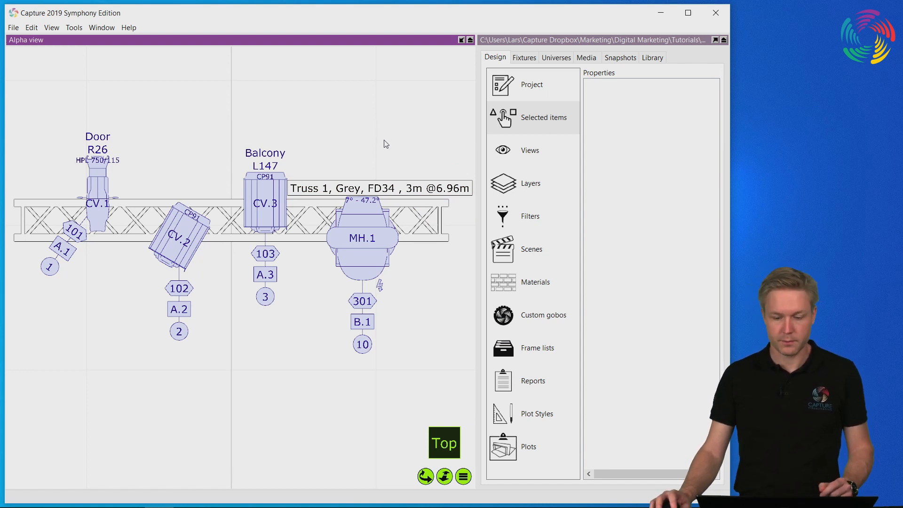
mouse_move(638, 49)
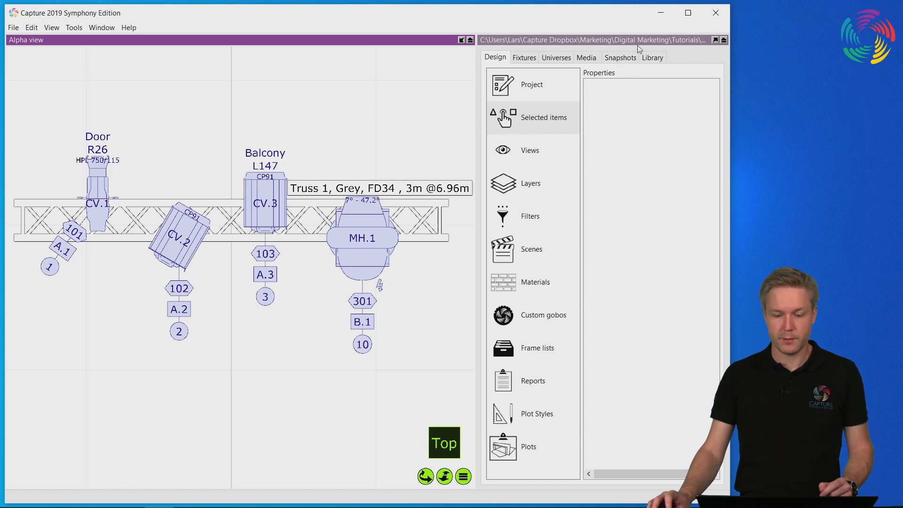
Step: Add a Built-in Distance measurement from the Library beneath the truss
click(653, 57)
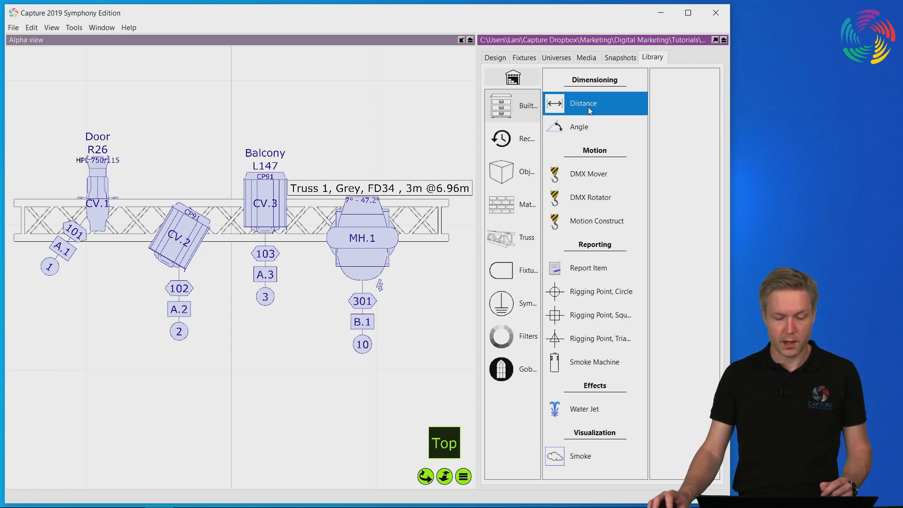
click(584, 104)
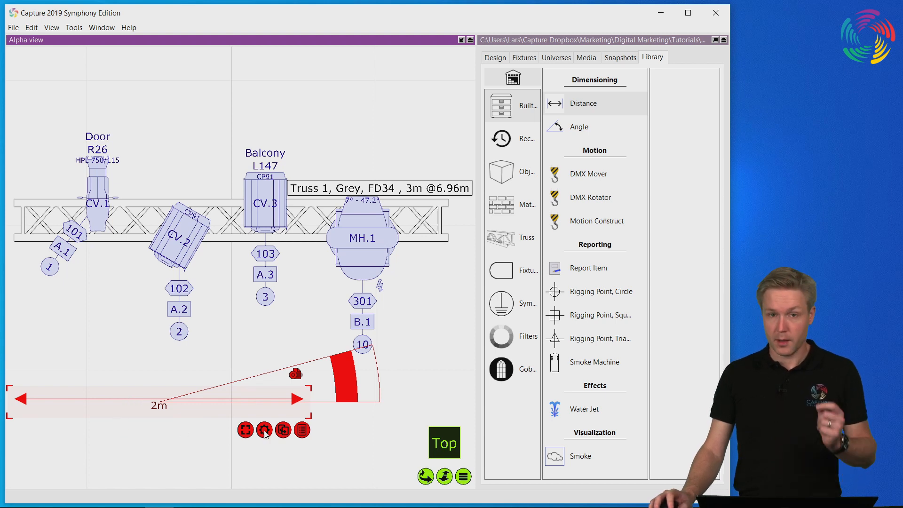
mouse_move(298, 405)
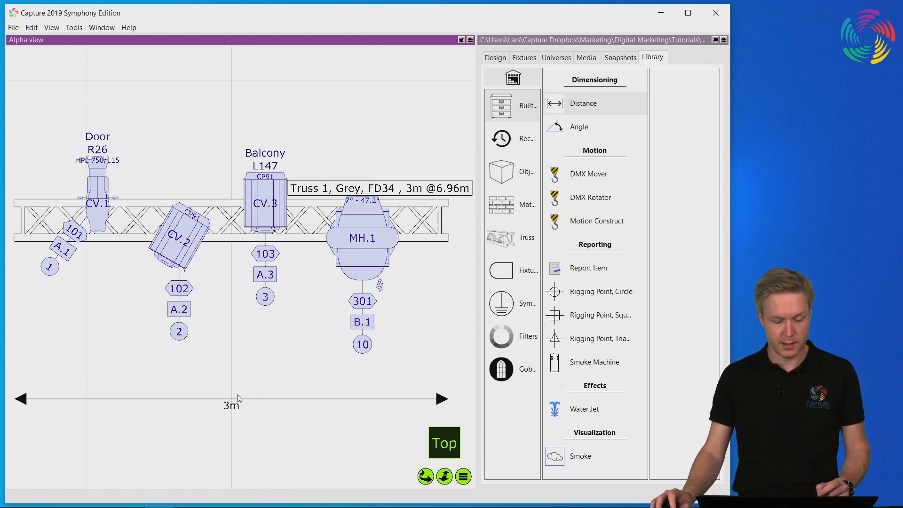
mouse_move(239, 417)
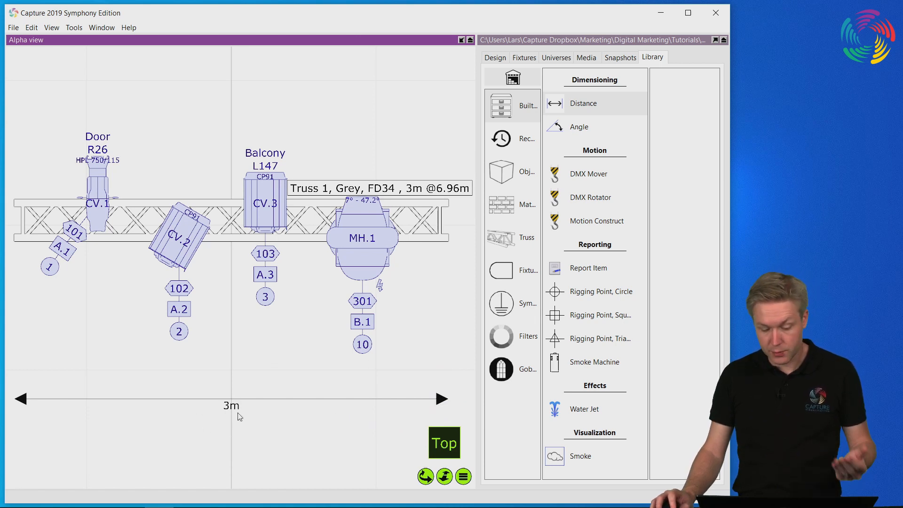
mouse_move(241, 411)
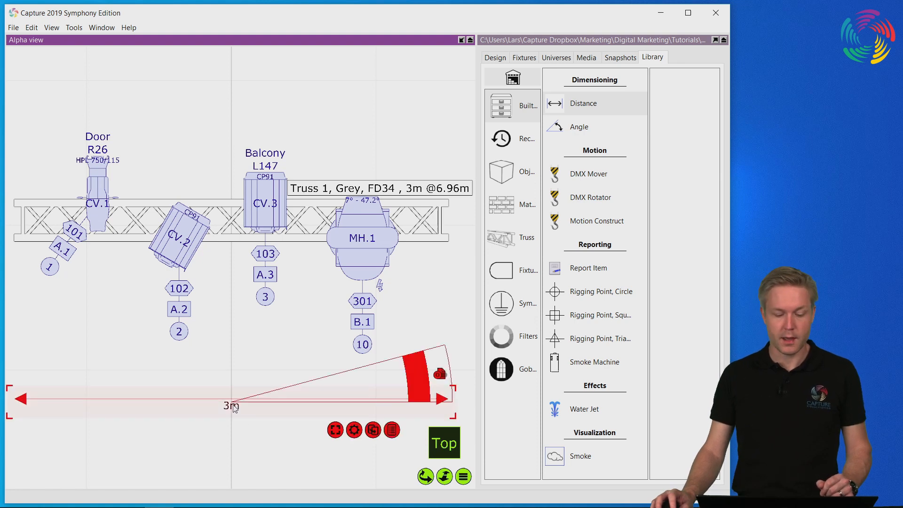
mouse_move(457, 231)
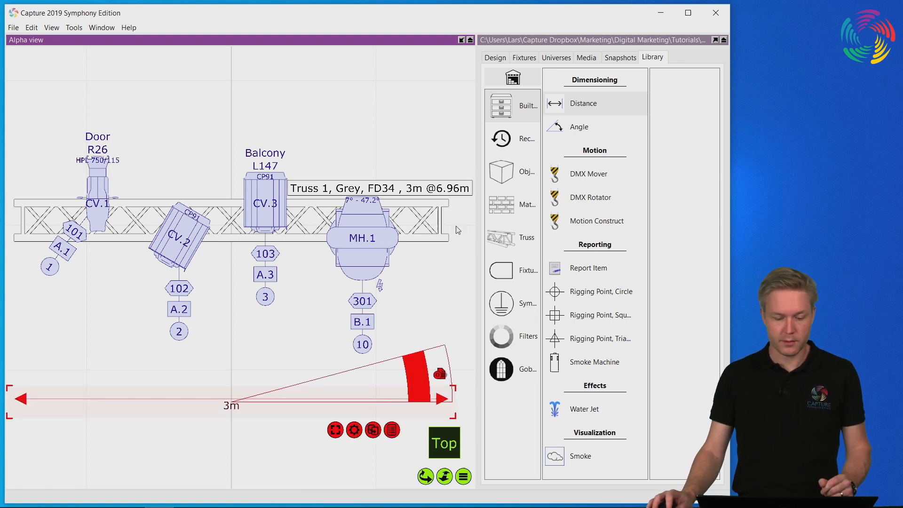
Step: Stretch the distance measurement's end point until it reads 5 m
click(494, 58)
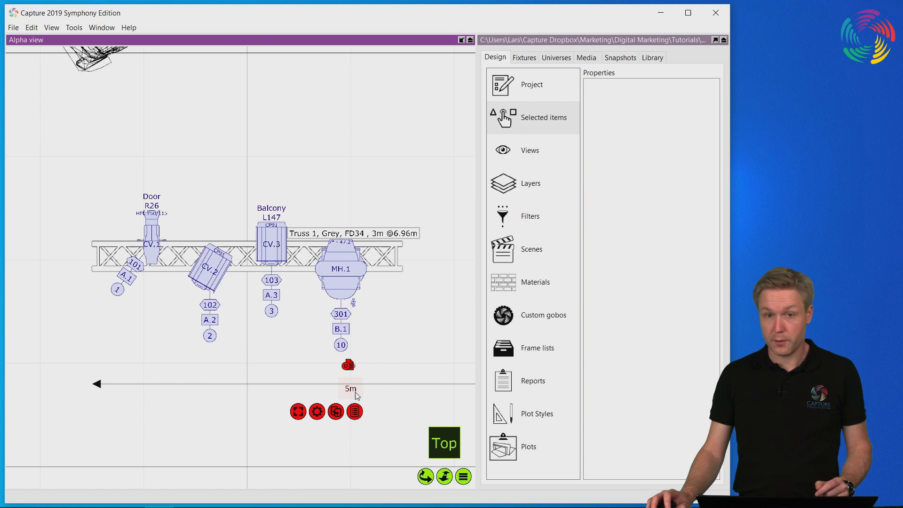
mouse_move(378, 407)
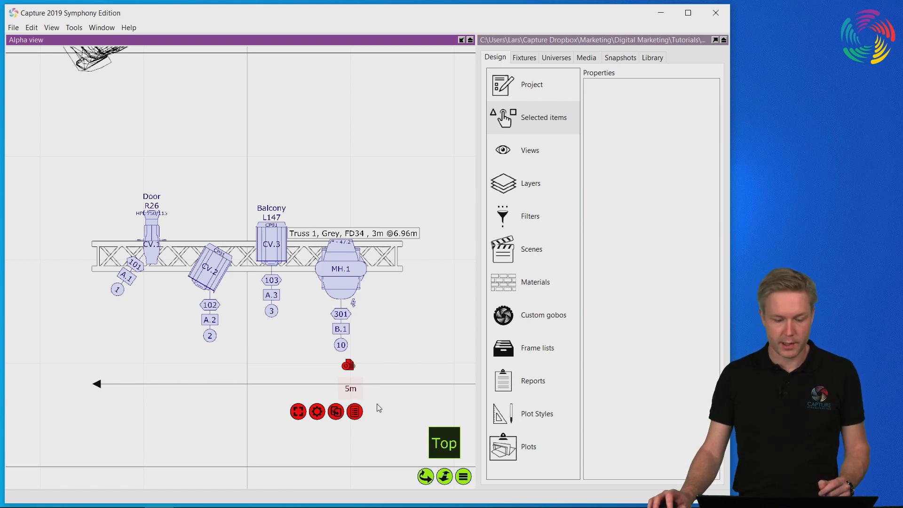
mouse_move(353, 395)
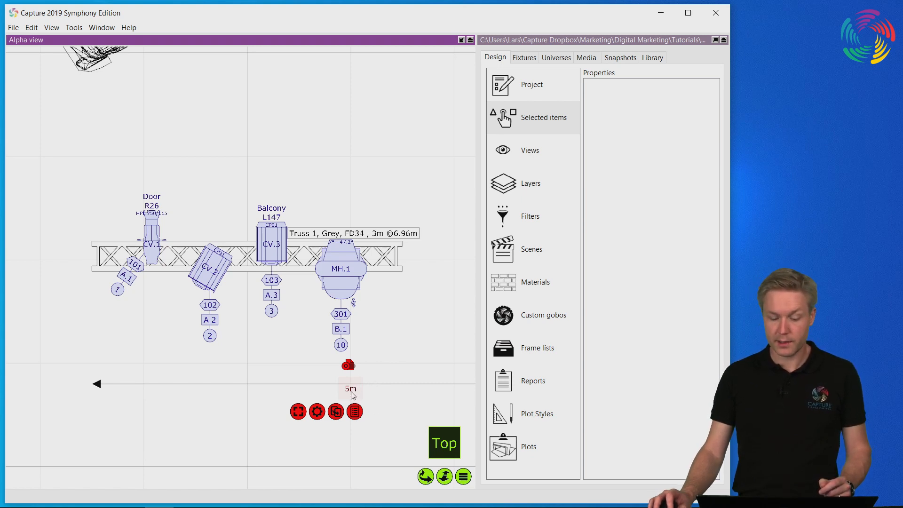
Step: Drag the 5 m label along the measurement to its left arrowhead
click(349, 365)
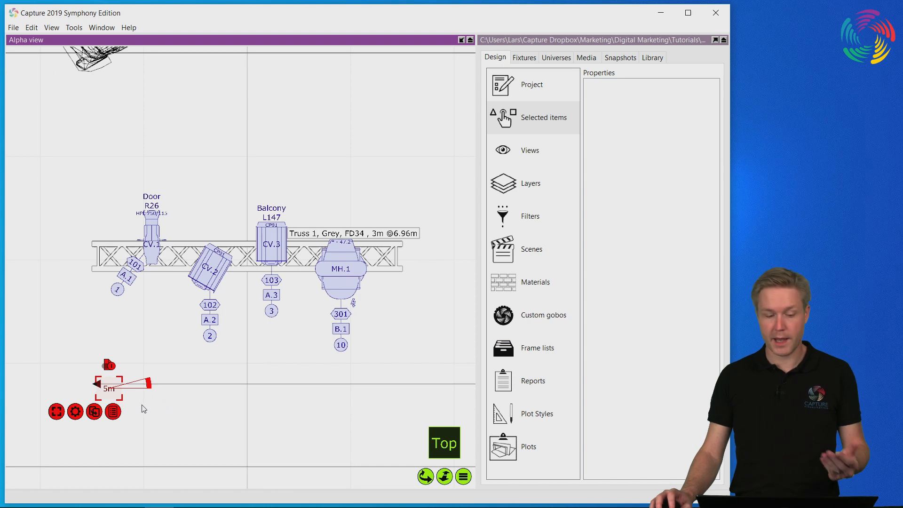
mouse_move(171, 410)
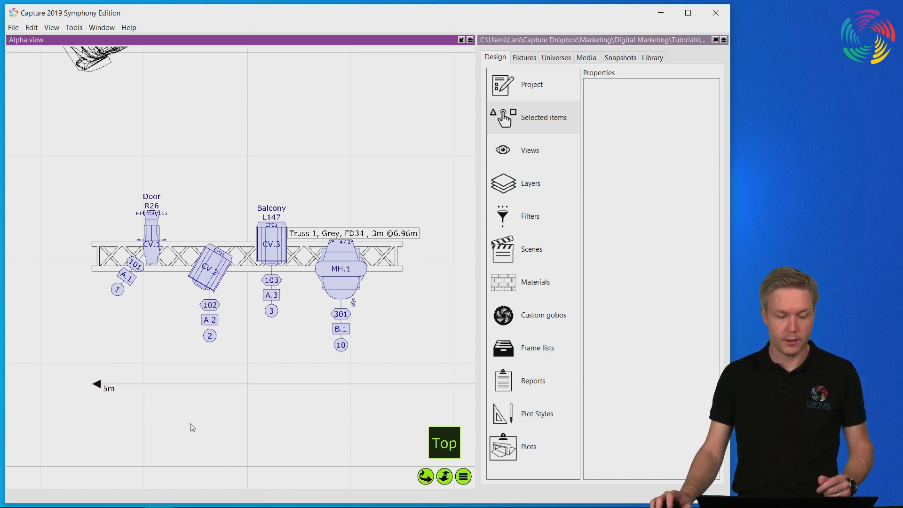
mouse_move(189, 423)
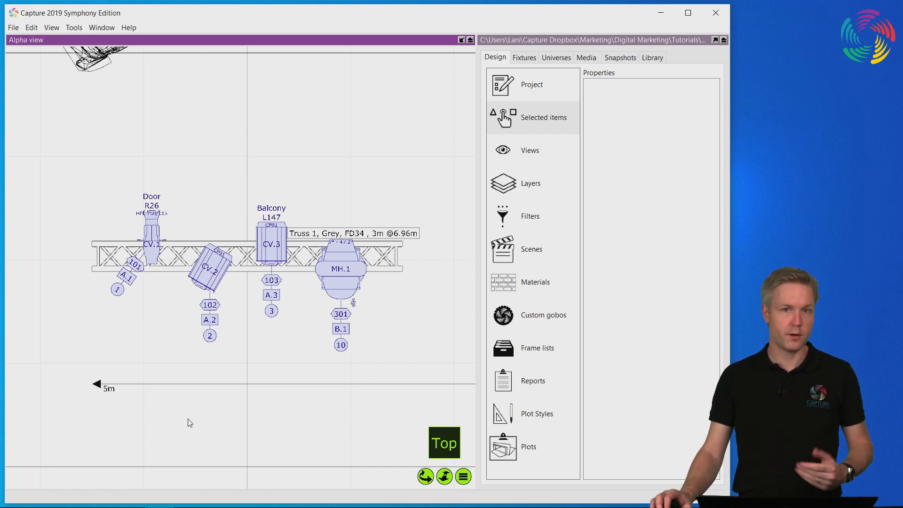
mouse_move(315, 178)
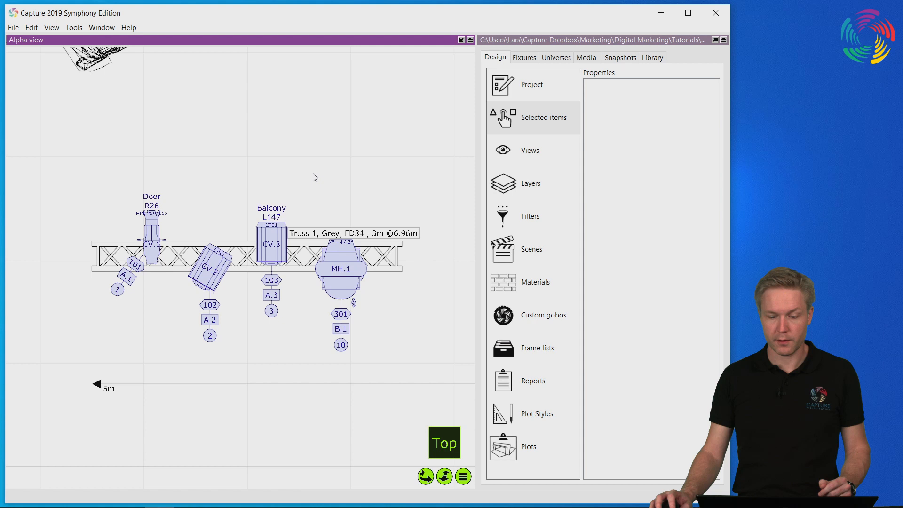
Step: Place a Generic Warning symbol from Library > Symbols at the truss's left end
click(651, 58)
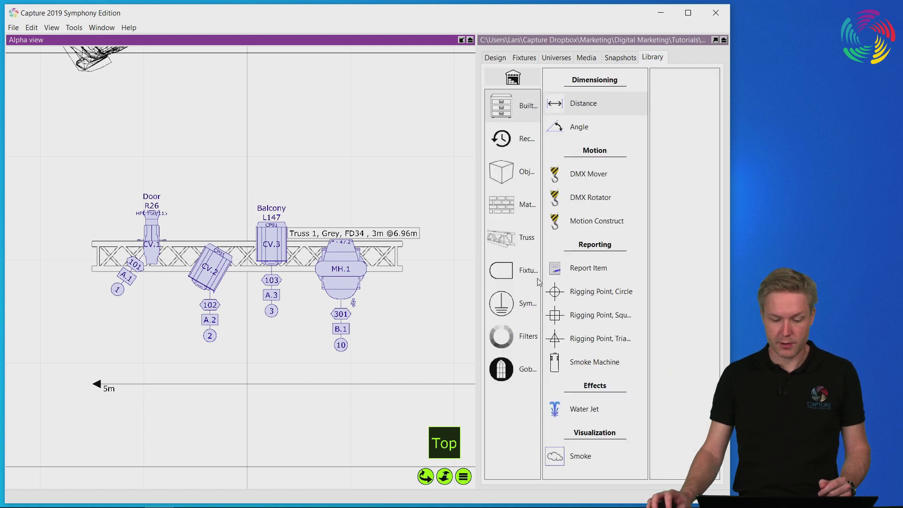
click(512, 304)
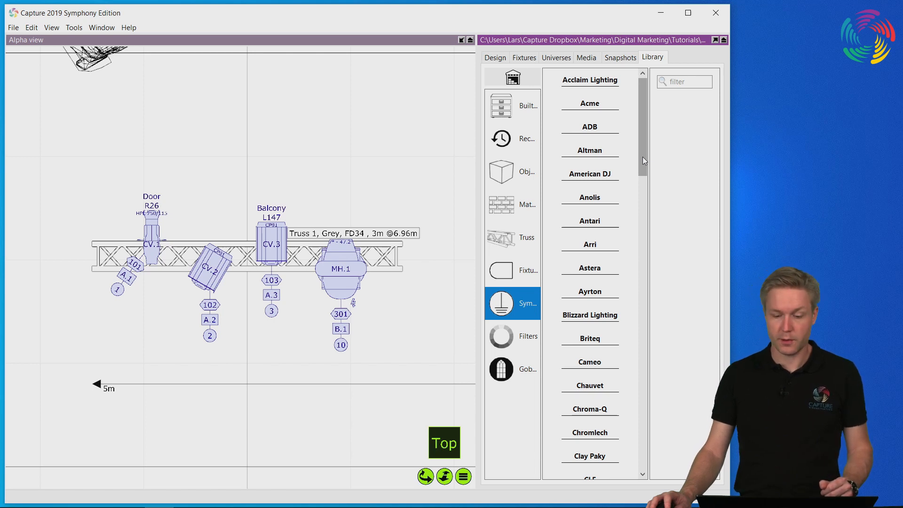
click(589, 266)
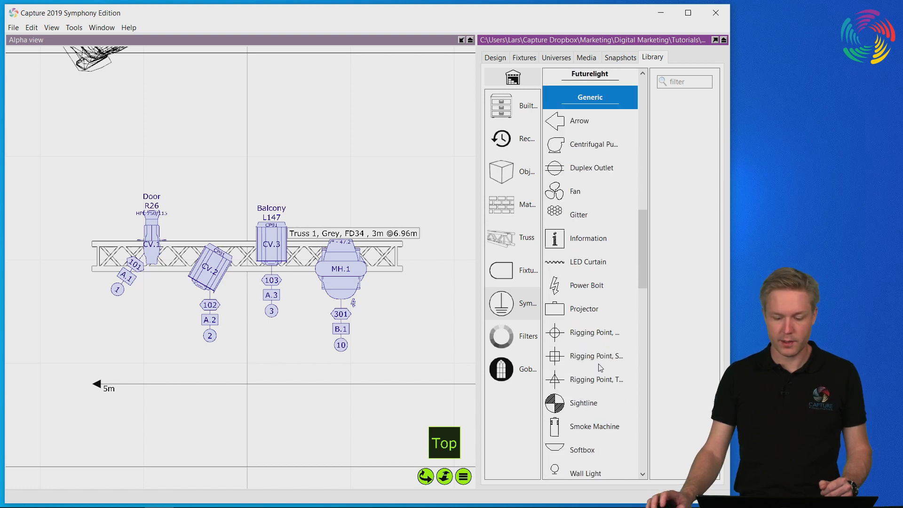
scroll(down, 3)
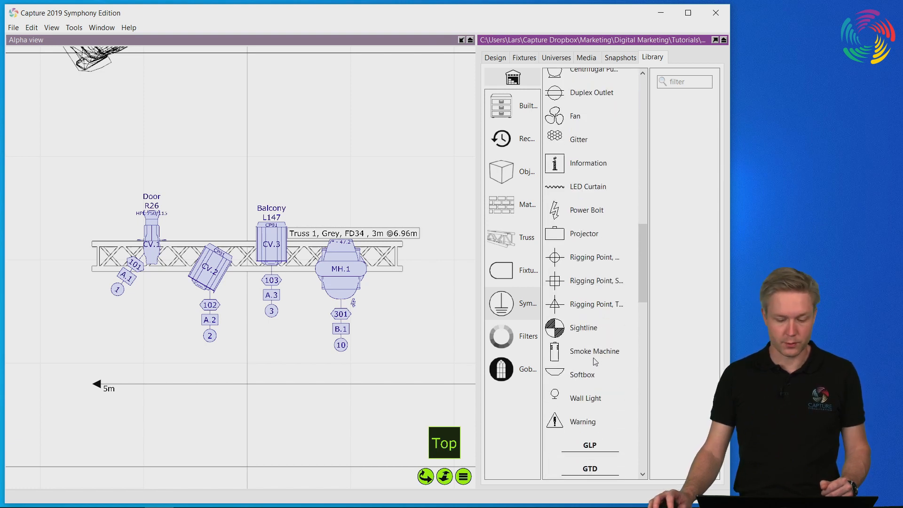
click(582, 422)
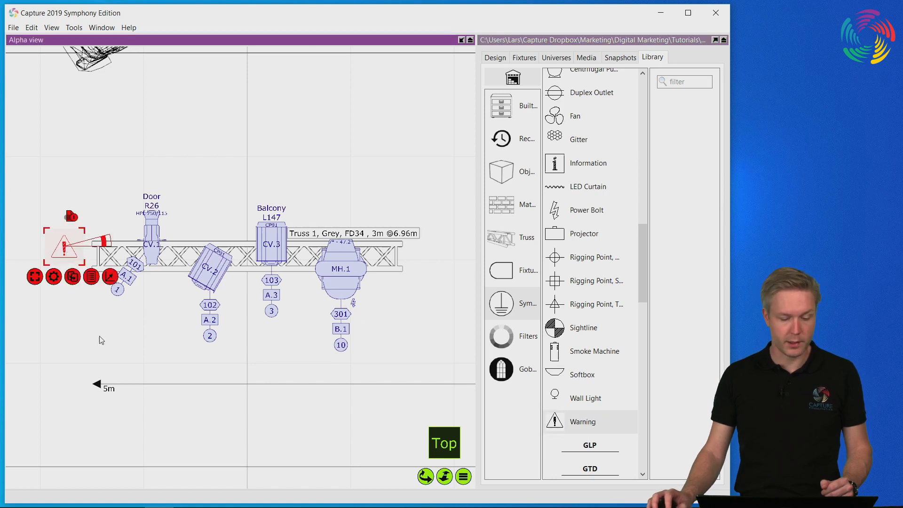
Step: Set the warning symbol's Annotation to 'Heavy' so it shows as a label beneath it
click(494, 58)
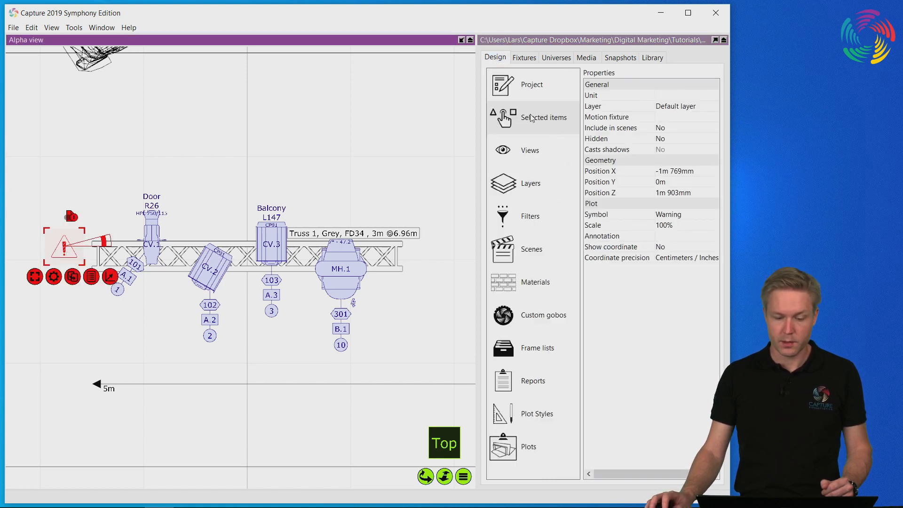
click(679, 235)
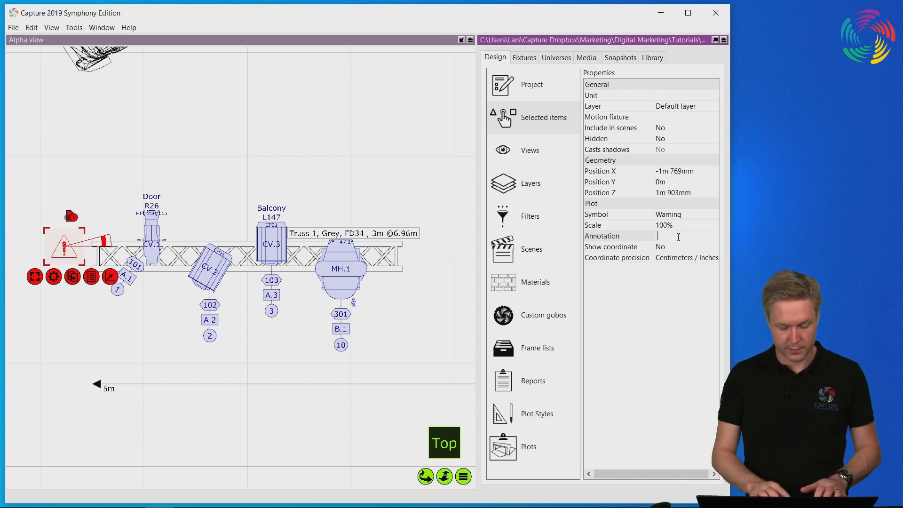
text(Heavy)
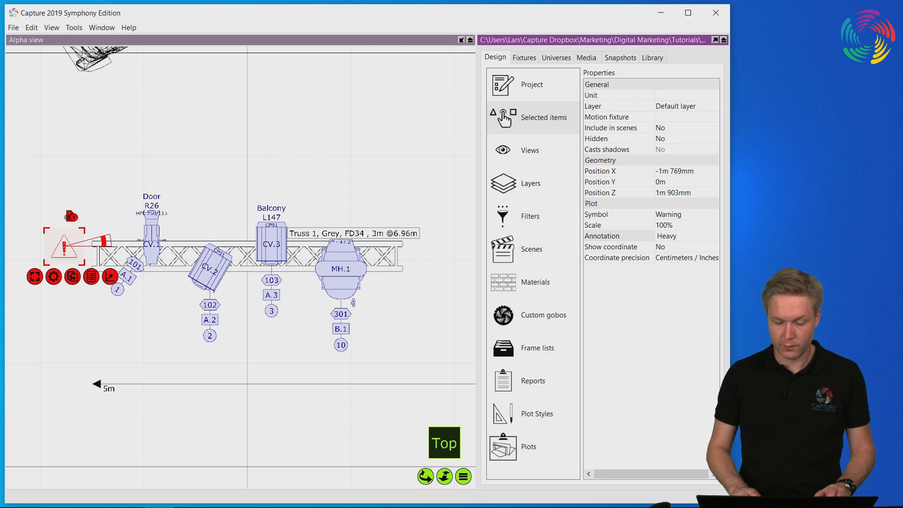
click(601, 235)
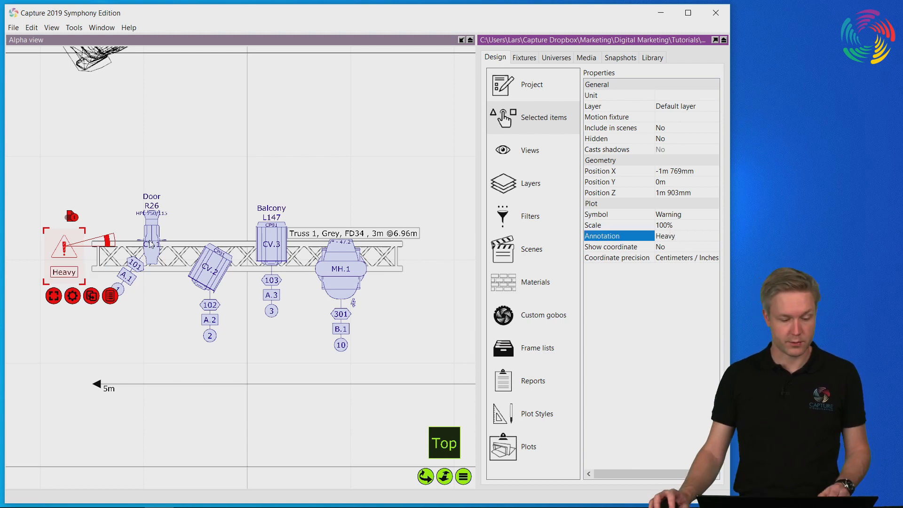
click(127, 206)
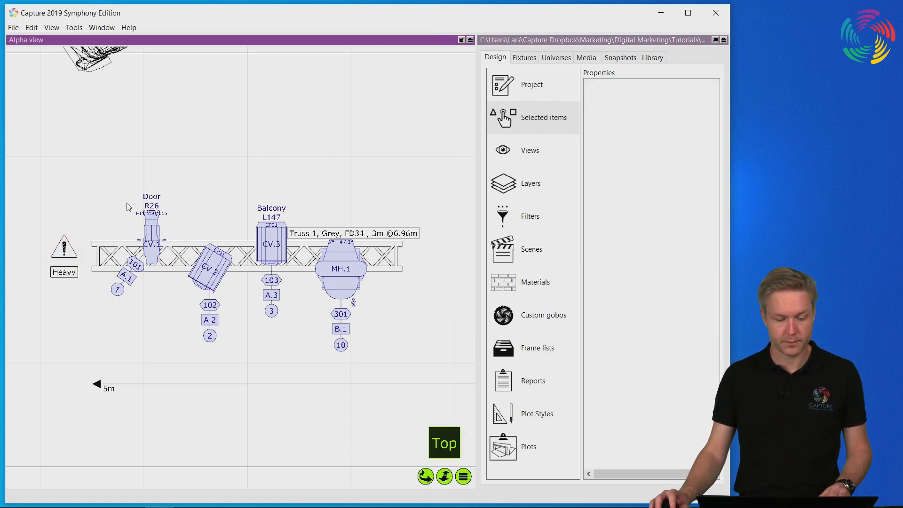